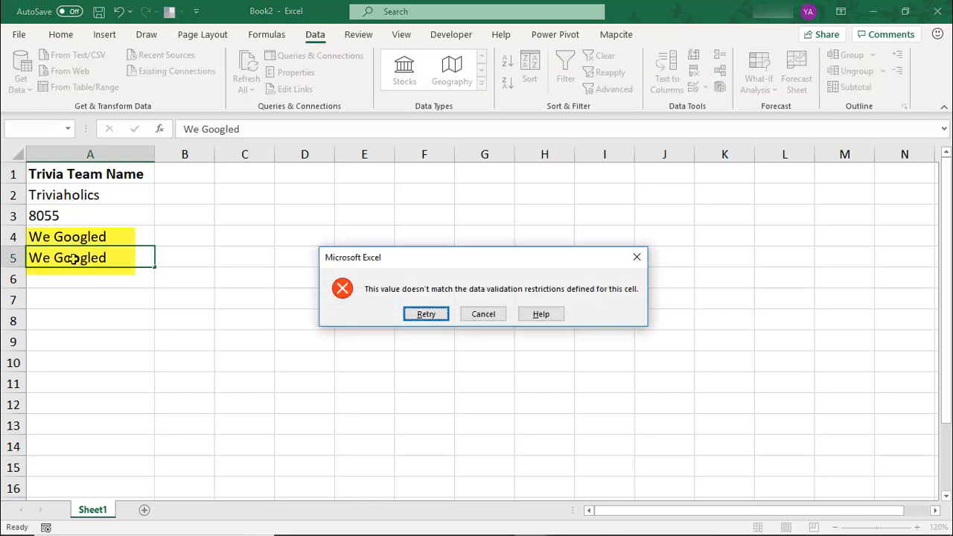
# Cancel the duplicate 'We Googled' and '8055' entries in A5, keeping the three unique names.
pyautogui.click(426, 314)
pyautogui.write('8055')
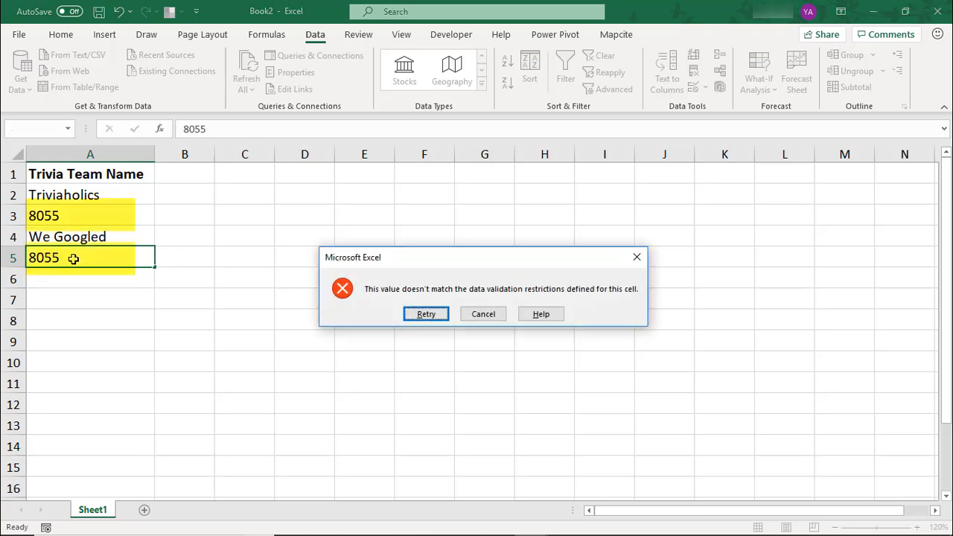
pyautogui.click(483, 314)
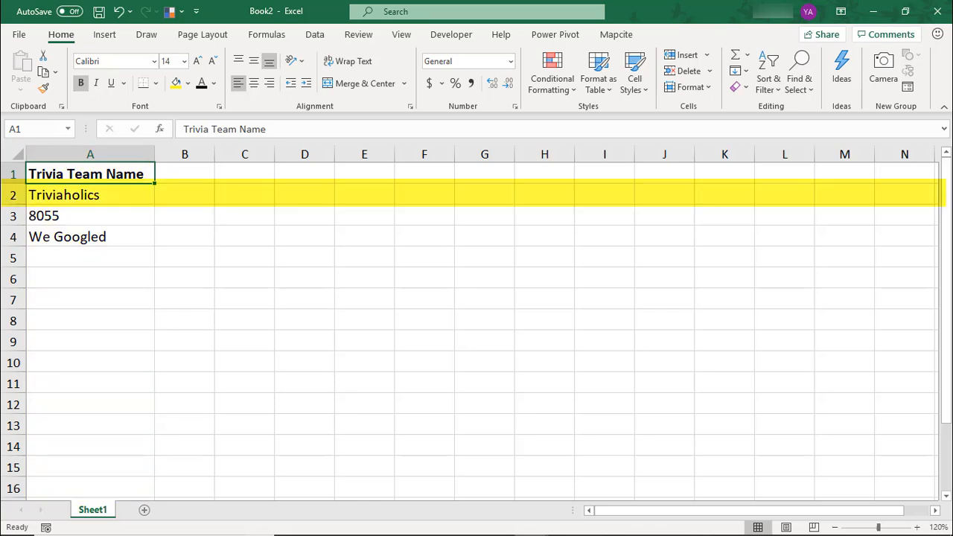
# Select cell A1, then the whole column A of team names.
pyautogui.click(174, 82)
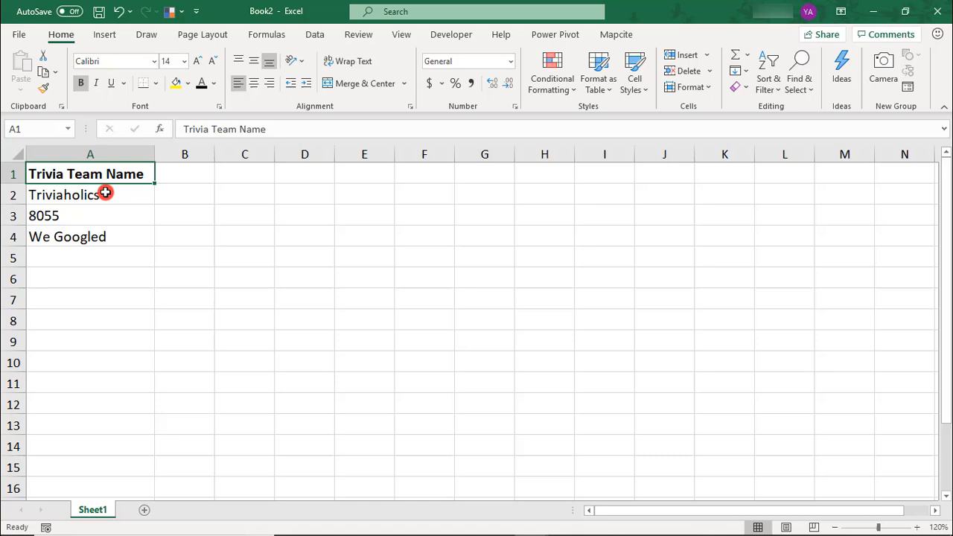
pyautogui.moveTo(89, 173); pyautogui.dragTo(110, 208)
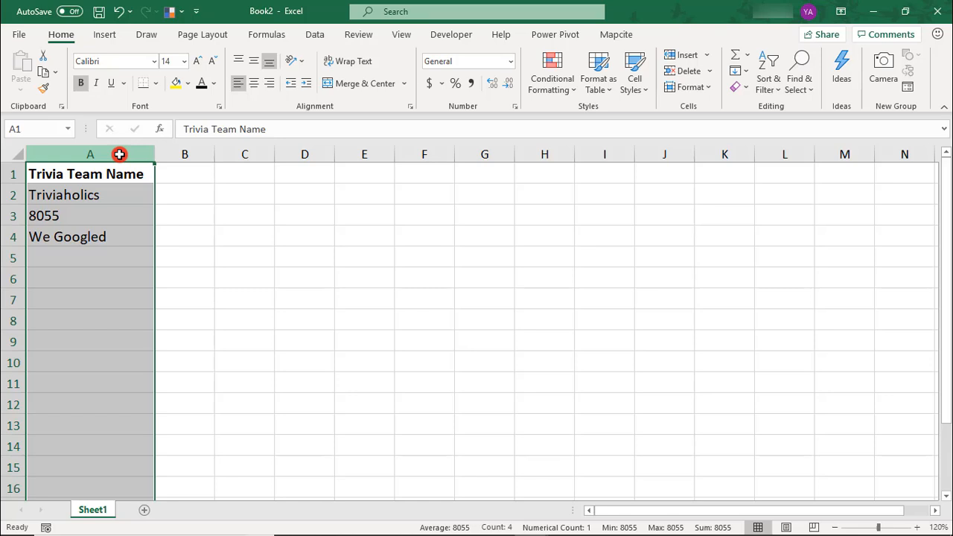
pyautogui.moveTo(315, 35)
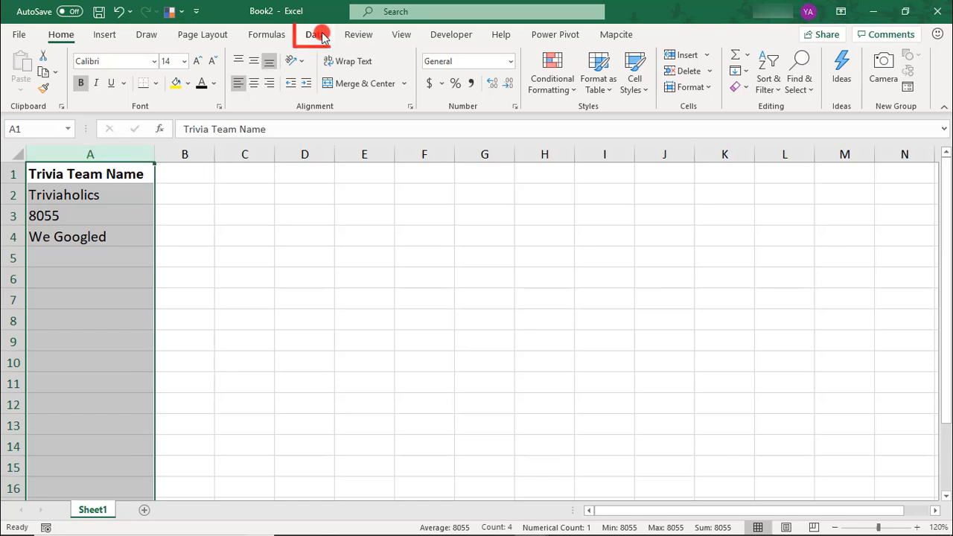
# Open Data Validation for column A and expand the Allow list to pick Custom.
pyautogui.click(315, 35)
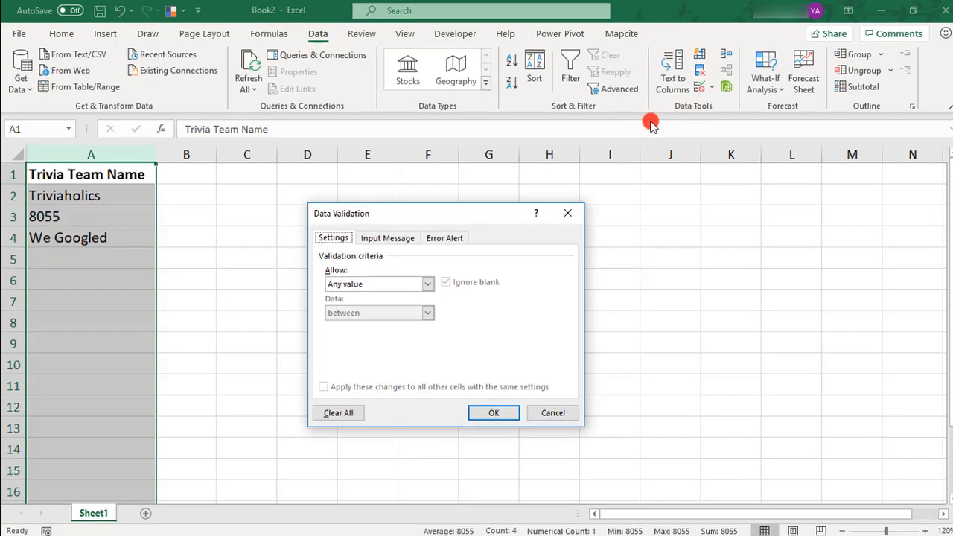
pyautogui.click(427, 283)
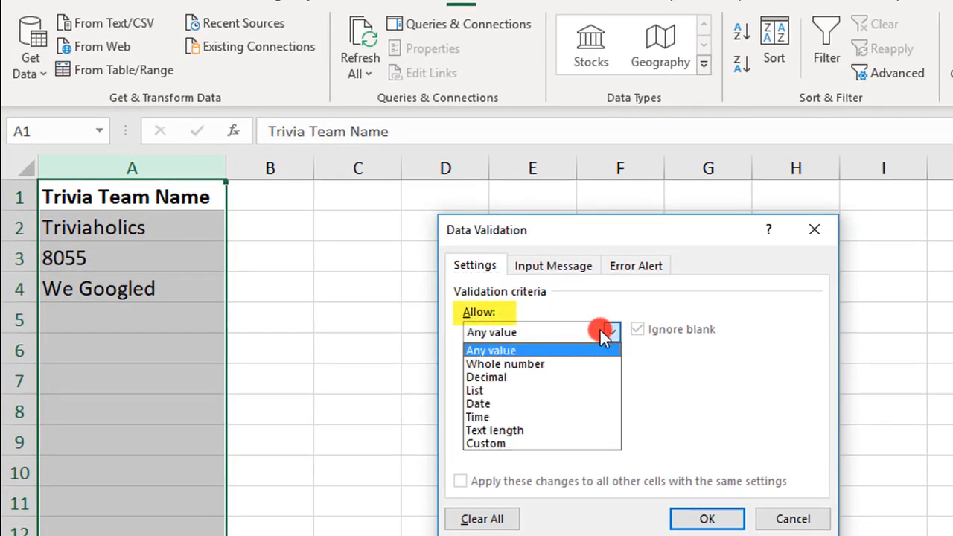
pyautogui.click(485, 443)
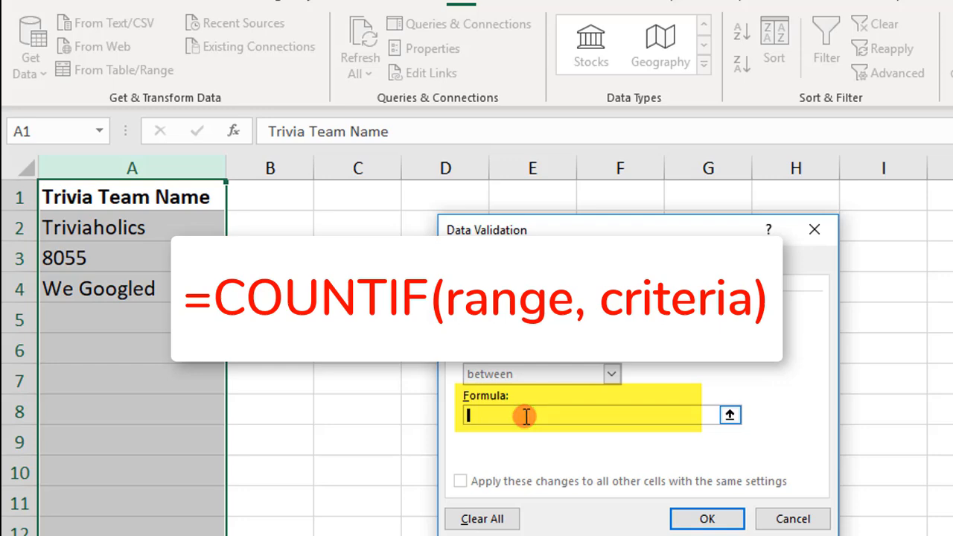
# Enter the custom validation formula =COUNTIF($A:$A,A1)=1 and confirm it with OK.
pyautogui.write('=CO')
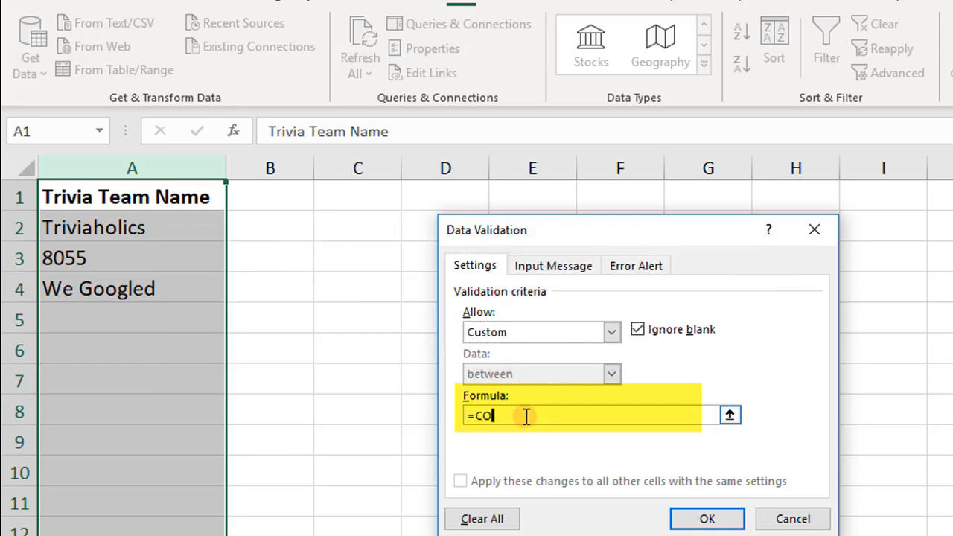
pyautogui.write('UNTIF(A:A')
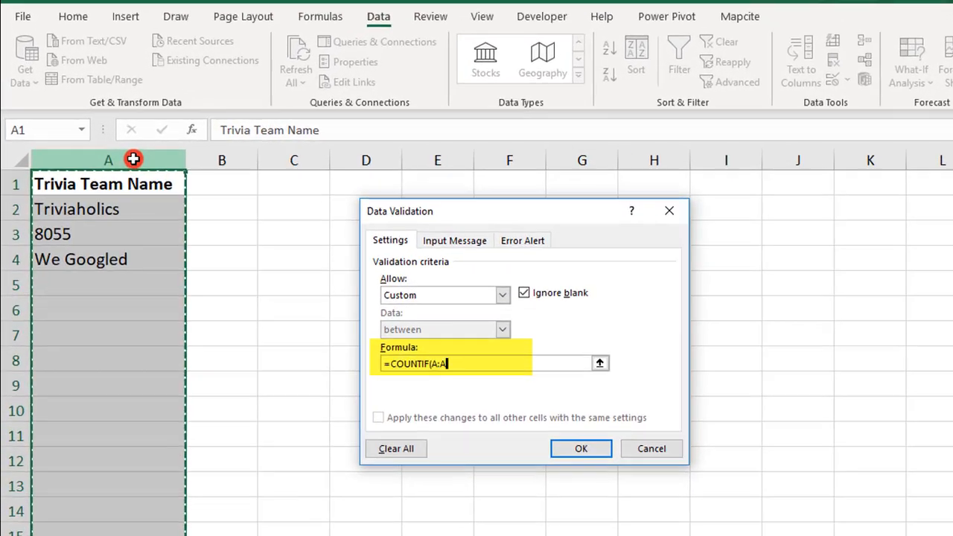
pyautogui.press('f4')
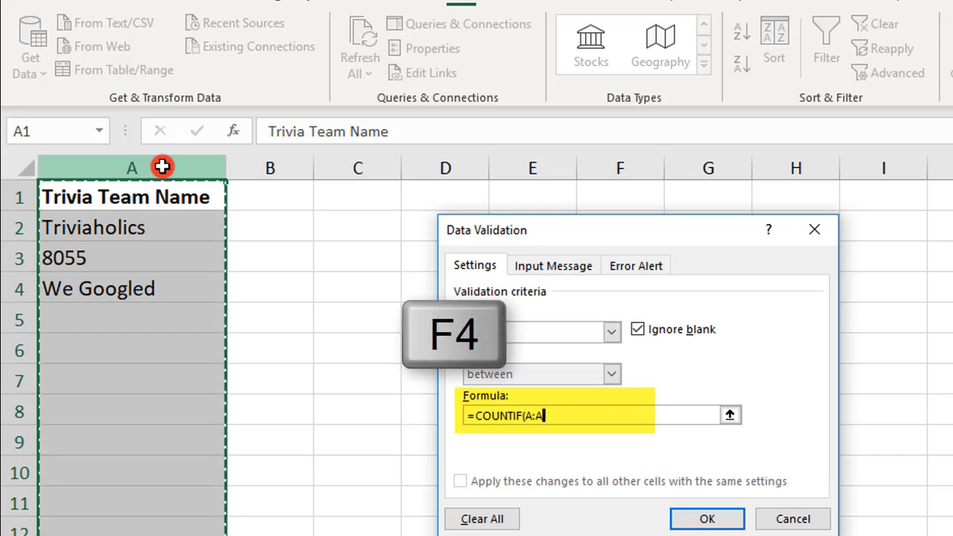
pyautogui.press('F4')
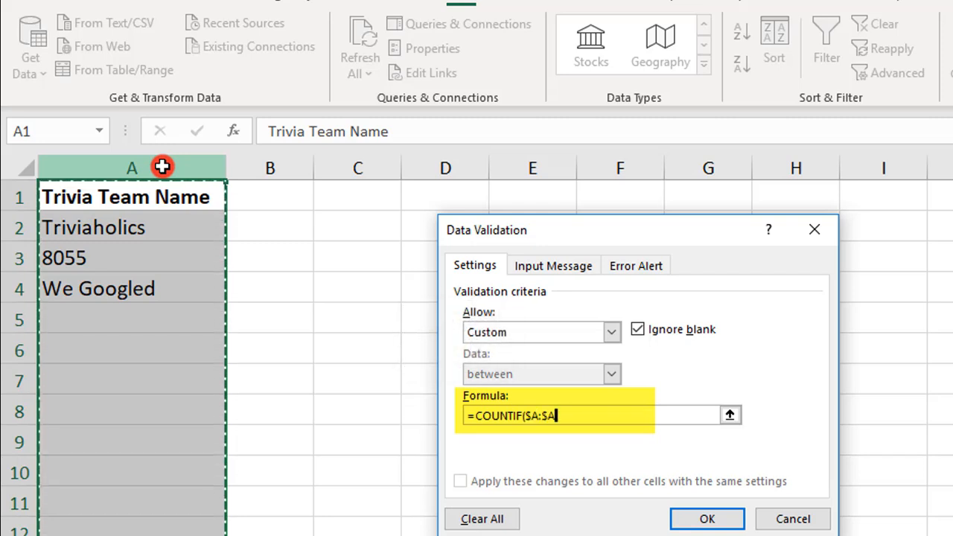
pyautogui.write(',')
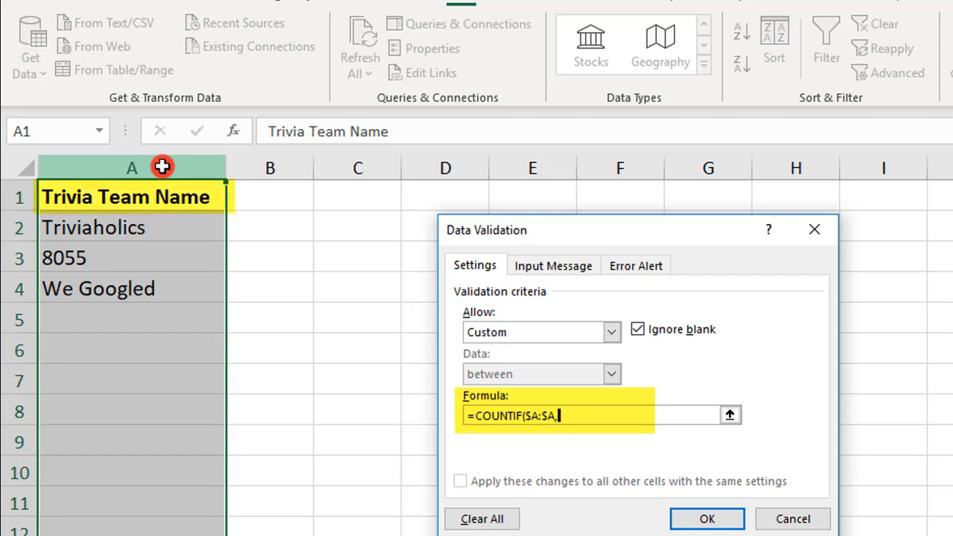
pyautogui.write('A')
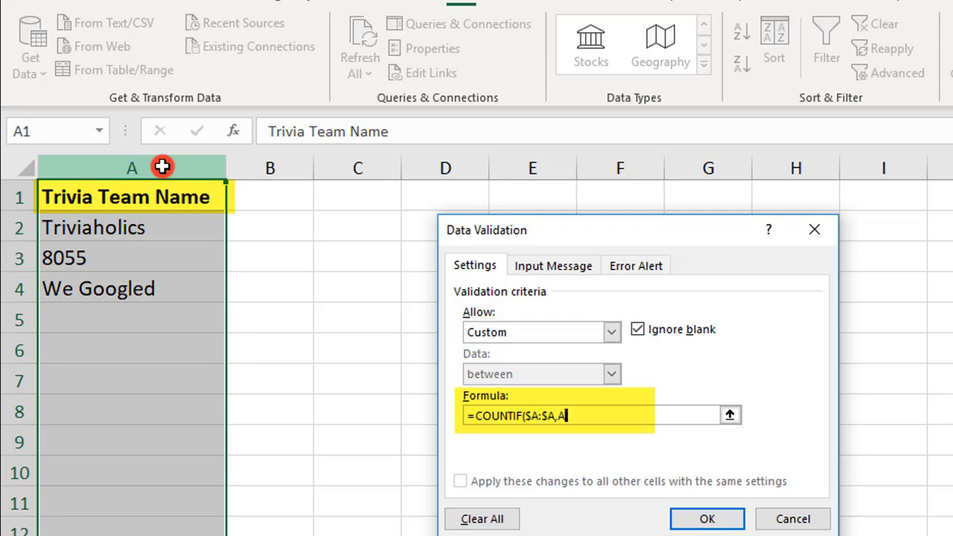
pyautogui.write('1')
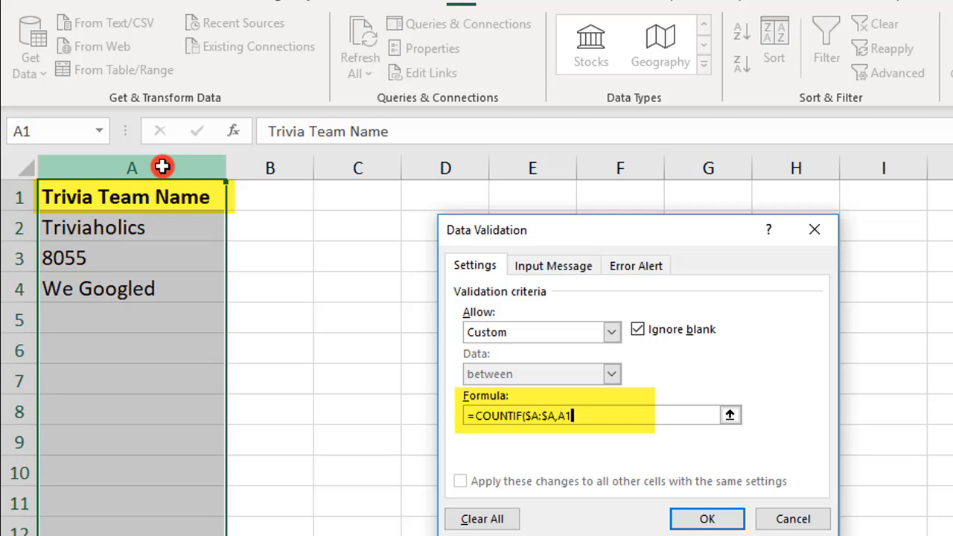
pyautogui.write(')')
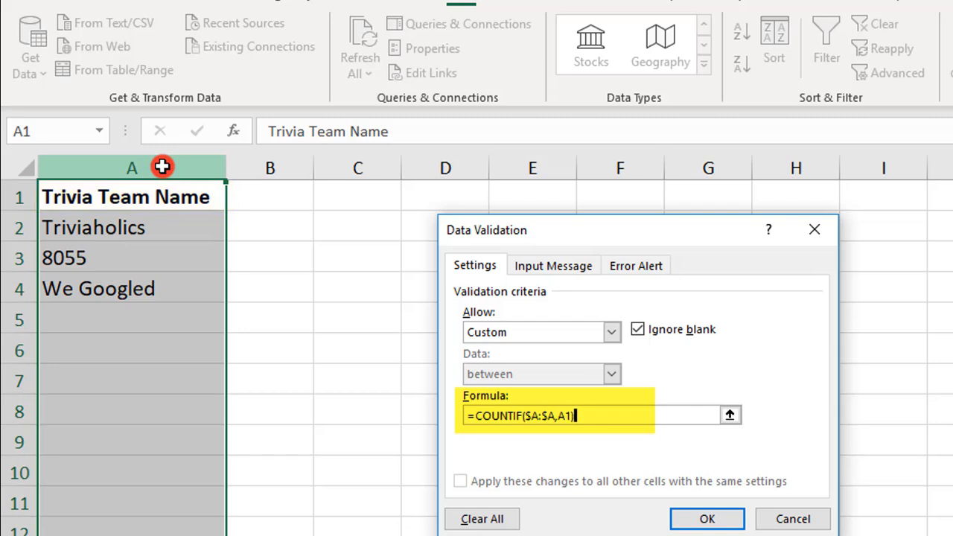
pyautogui.write('=')
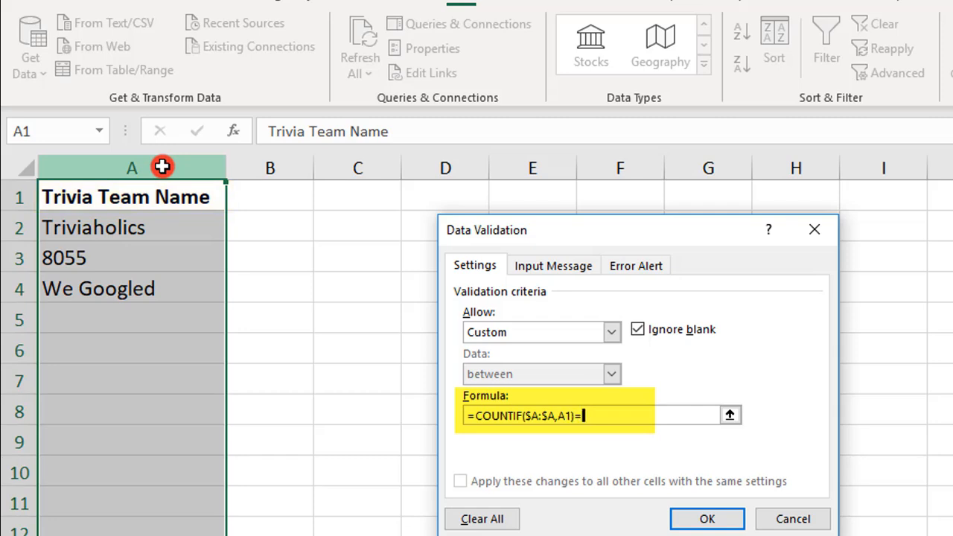
pyautogui.write('1')
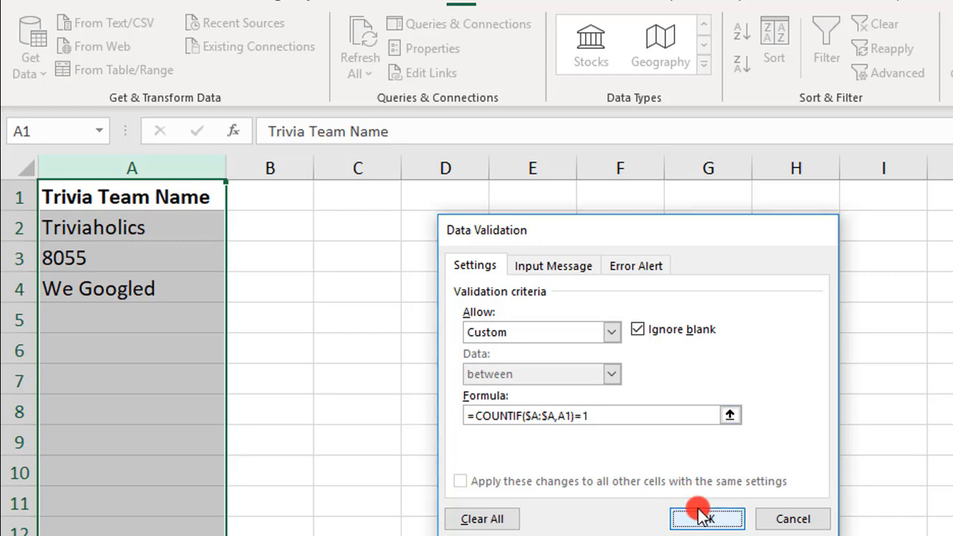
pyautogui.click(706, 520)
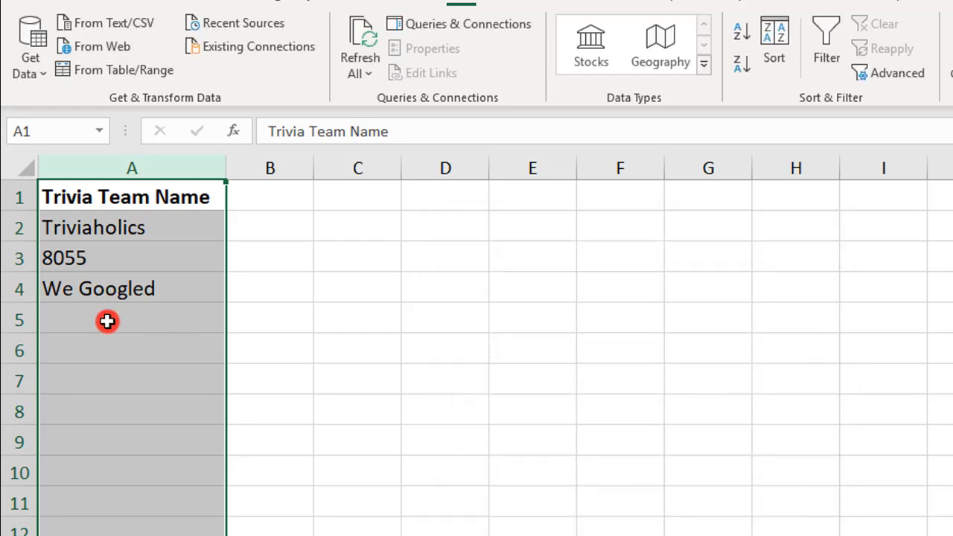